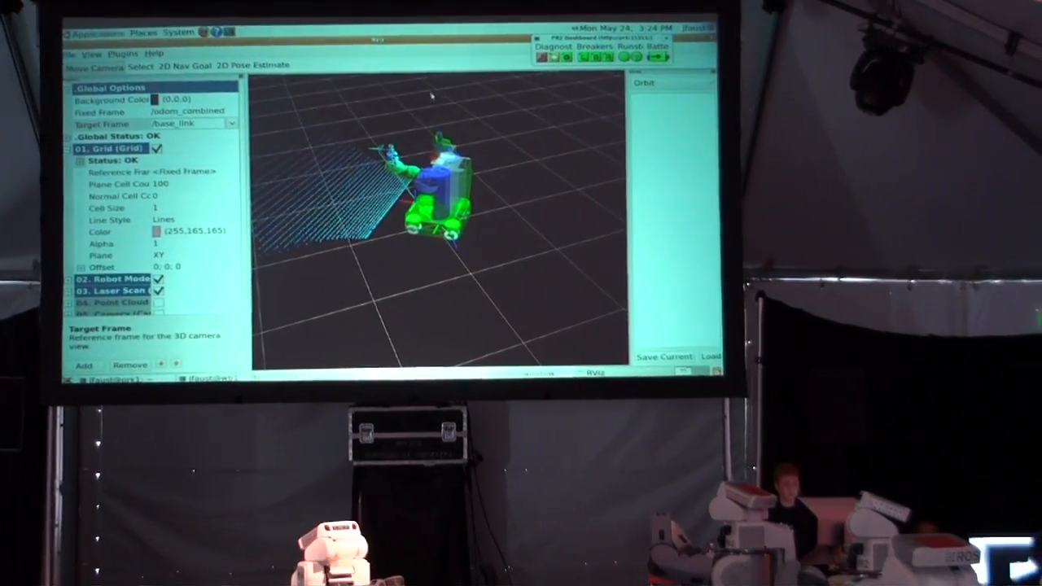
Save the current camera angle as a named view called My View.
left_click(659, 84)
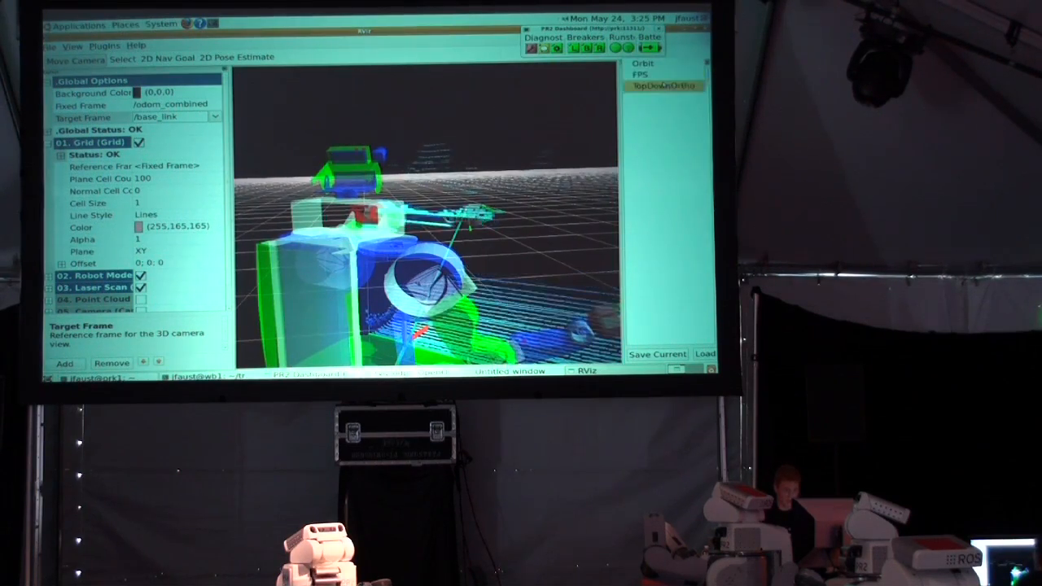
left_click(664, 84)
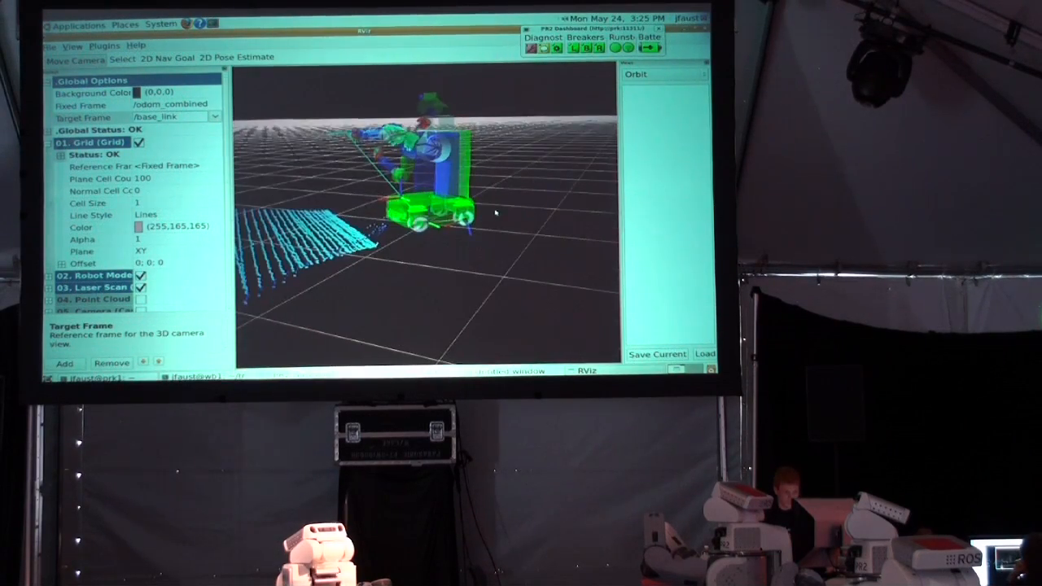
left_click(664, 75)
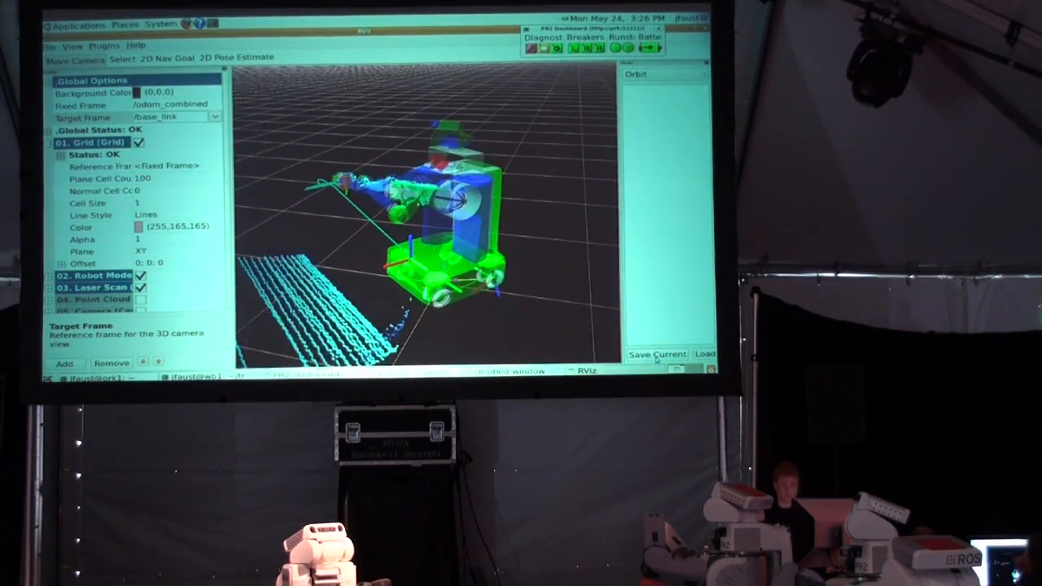
left_click(657, 354)
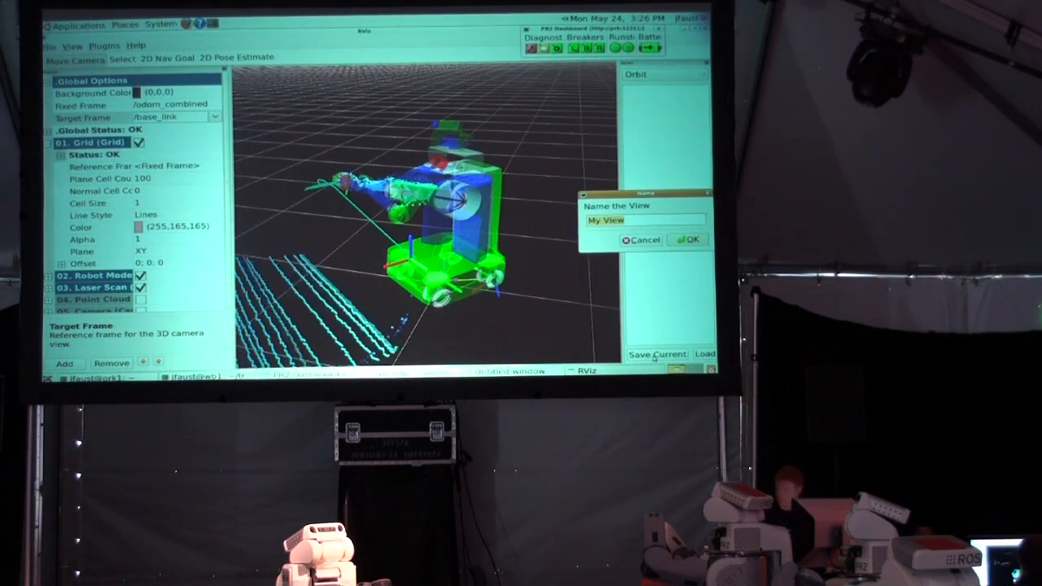
left_click(691, 239)
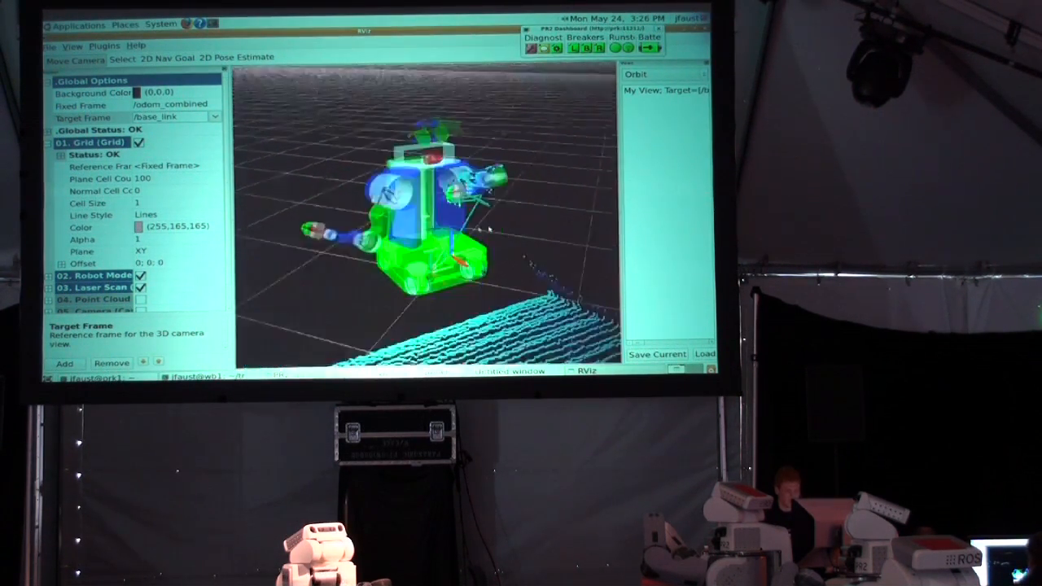
Move the camera away and return it to the saved My View angle.
left_click(215, 117)
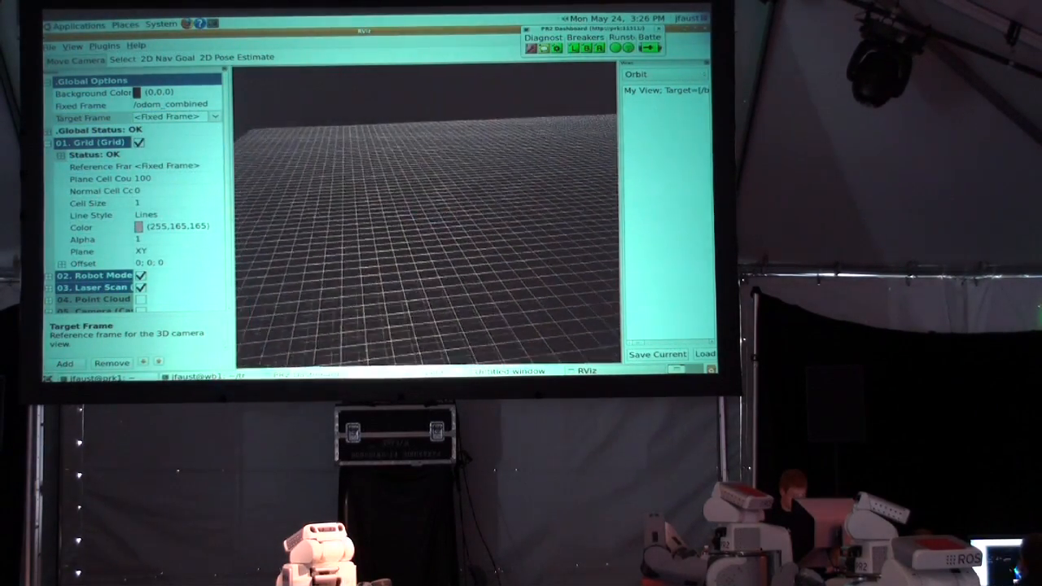
left_click(176, 118)
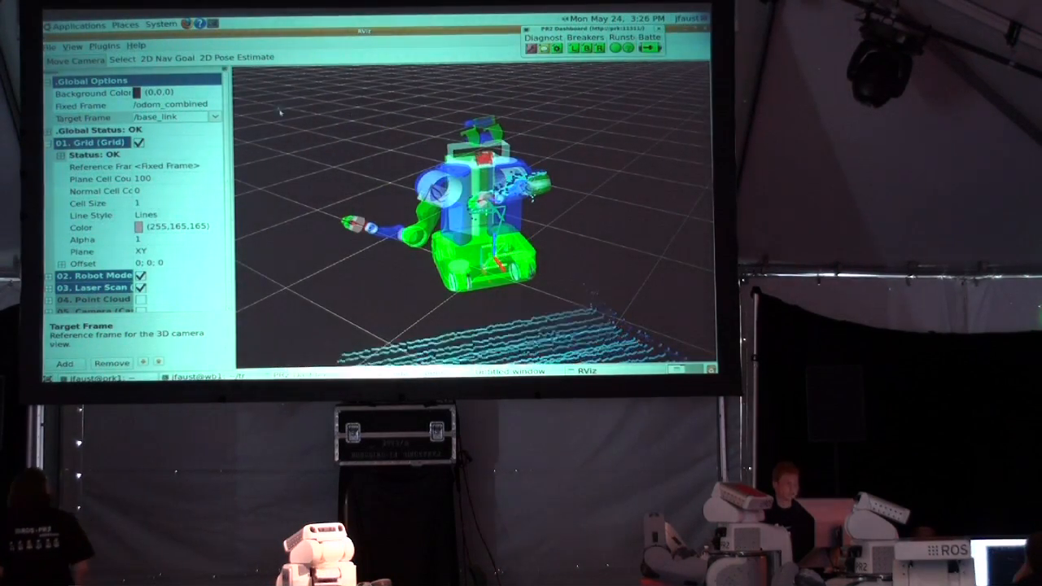
left_click(85, 45)
type("/ioujerowi")
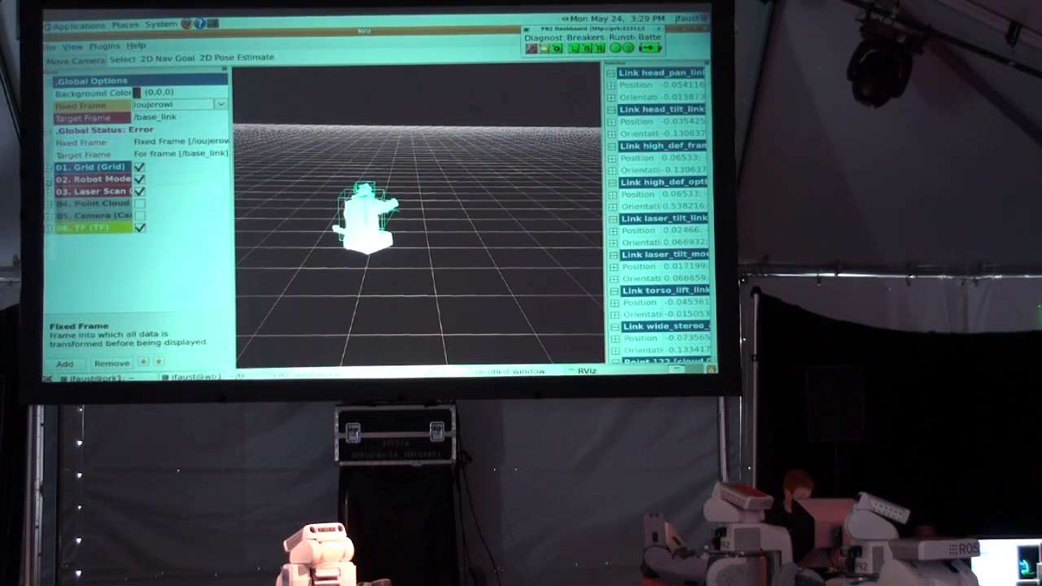
Expand the robot model display to inspect its per-link transform errors.
left_click(50, 179)
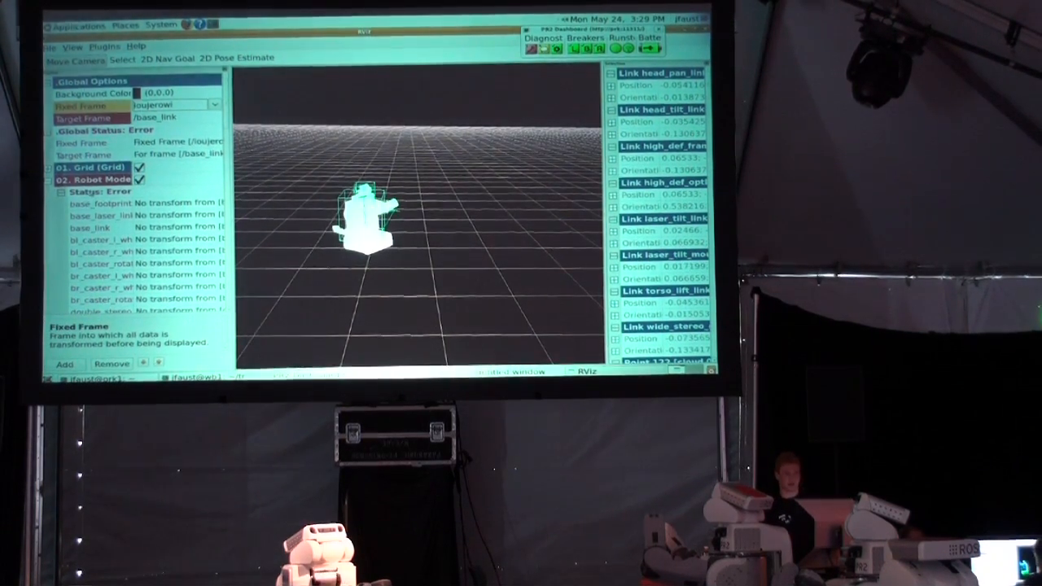
left_click(106, 202)
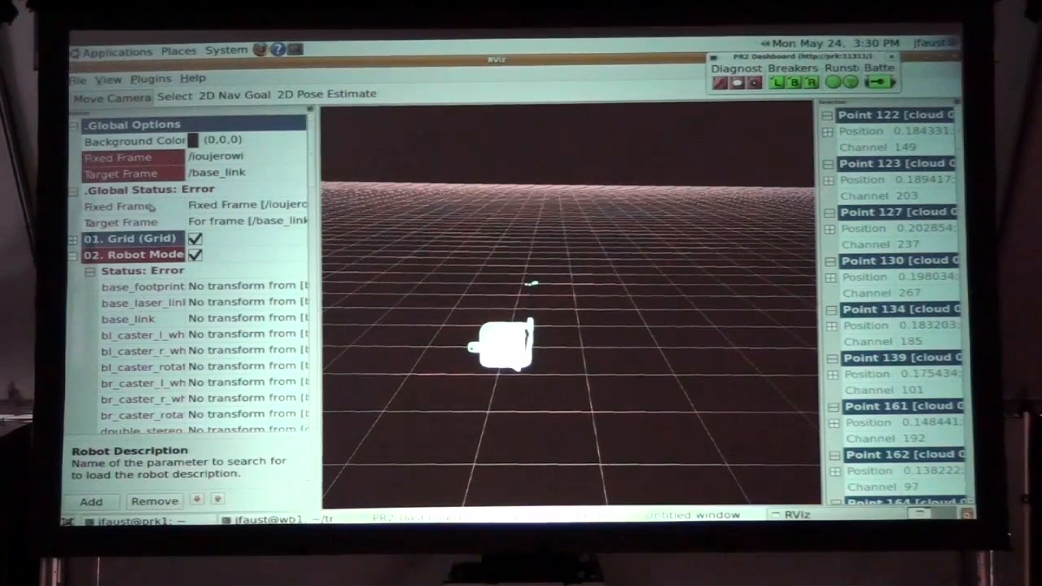
left_click(120, 222)
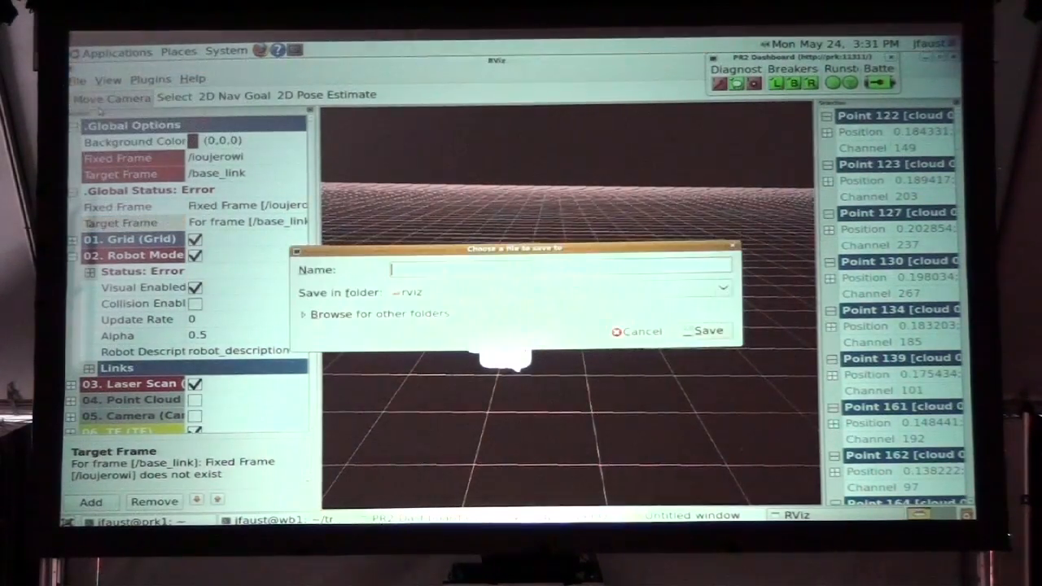
Save the config as asdf, then change displays and set the fixed frame to /base_link.
type("asdf")
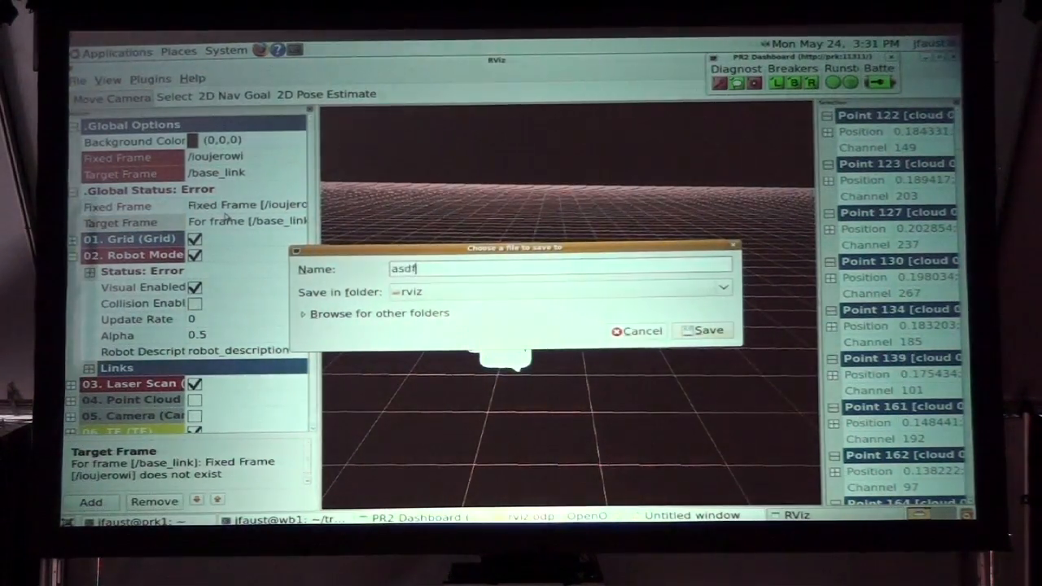
left_click(703, 329)
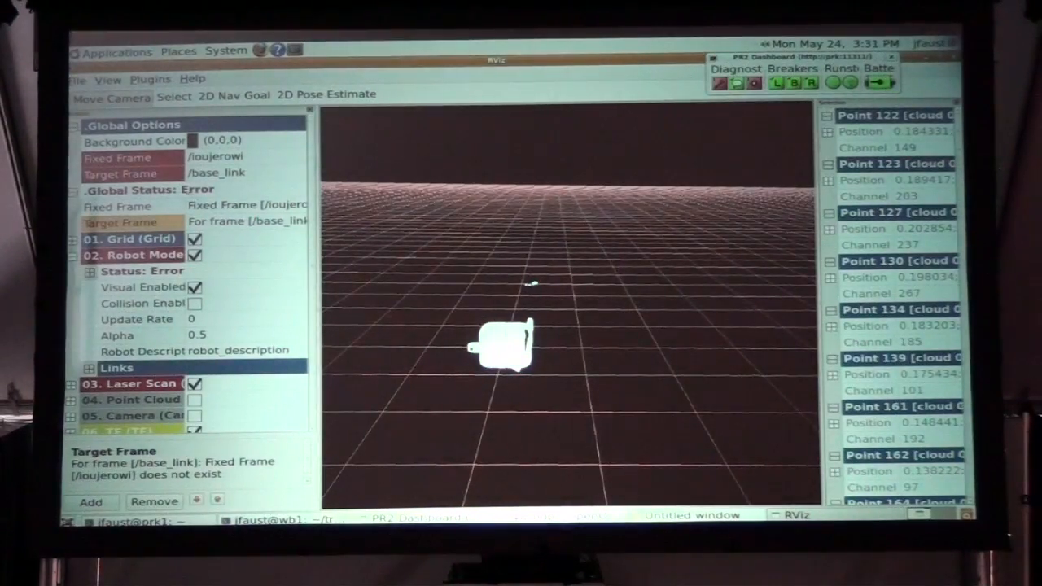
left_click(134, 254)
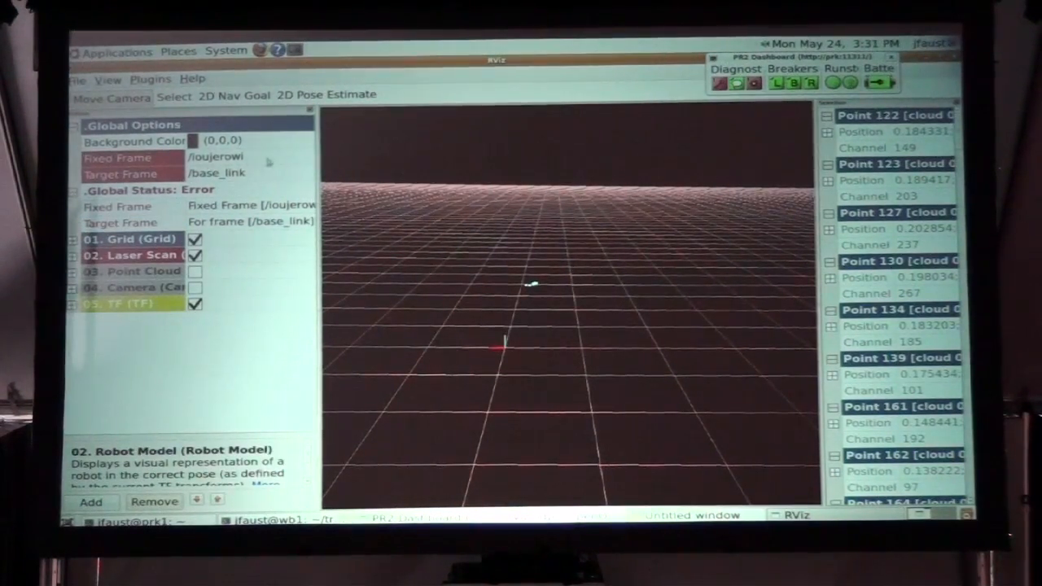
left_click(237, 156)
type("/base_link")
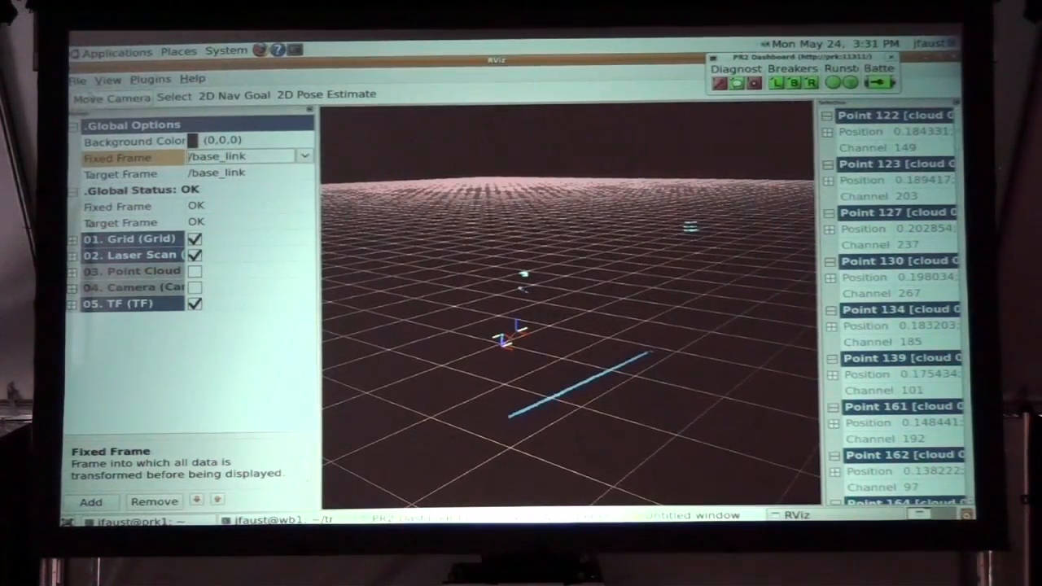
Reload the saved asdf.vcg config via Open Config to restore the displays.
left_click(78, 78)
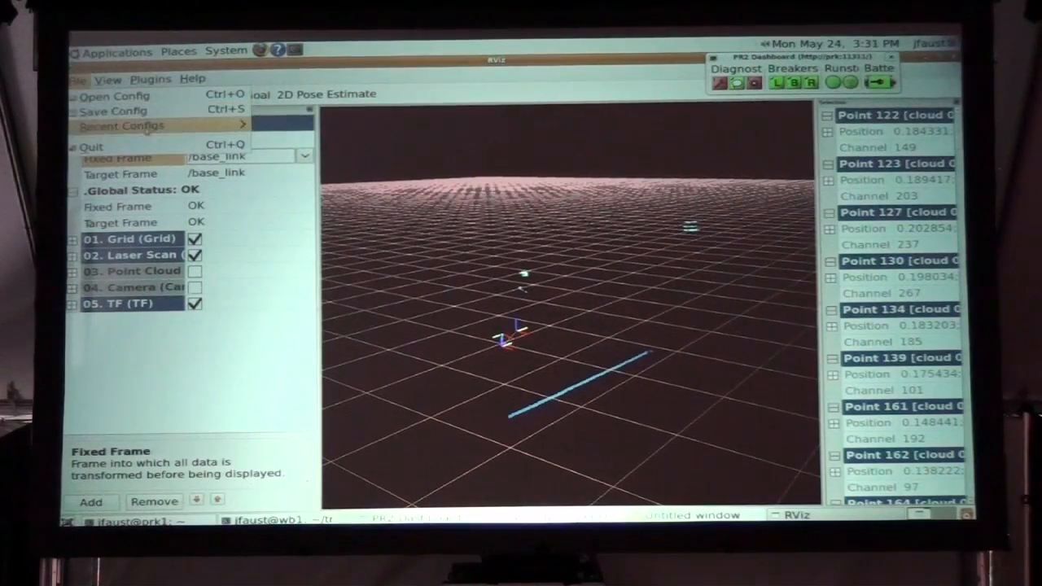
left_click(114, 94)
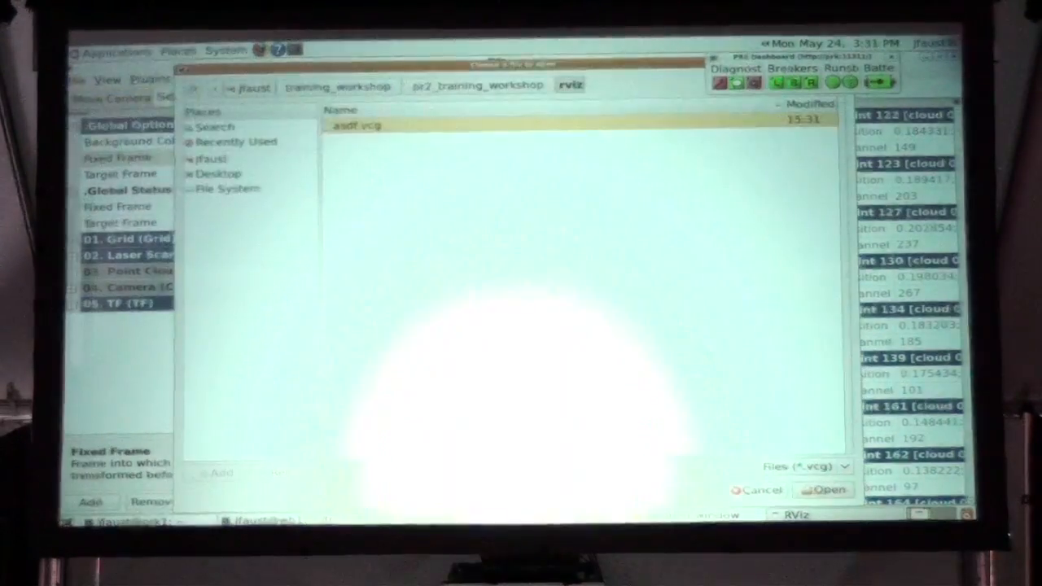
left_click(824, 489)
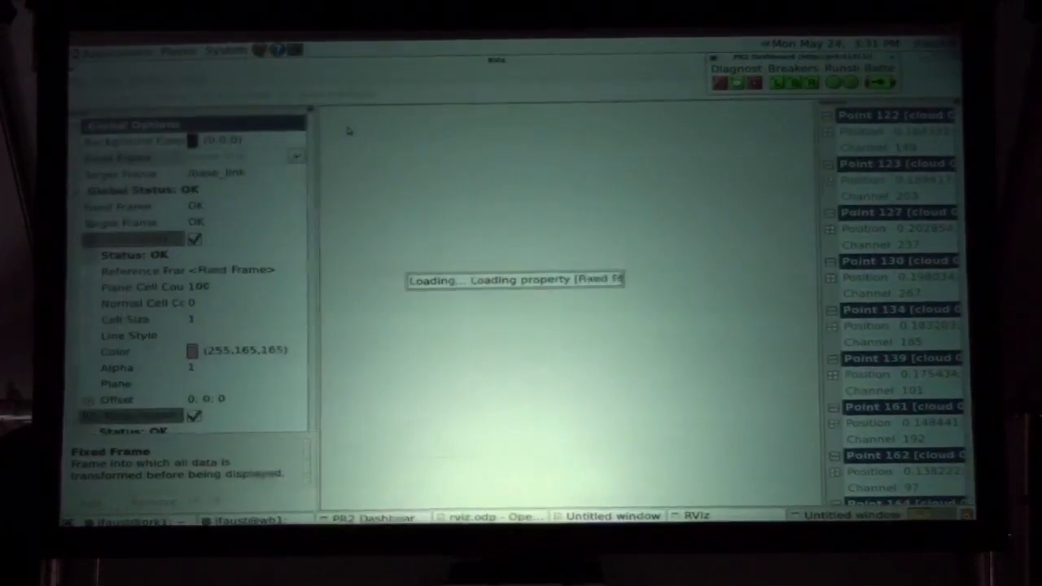